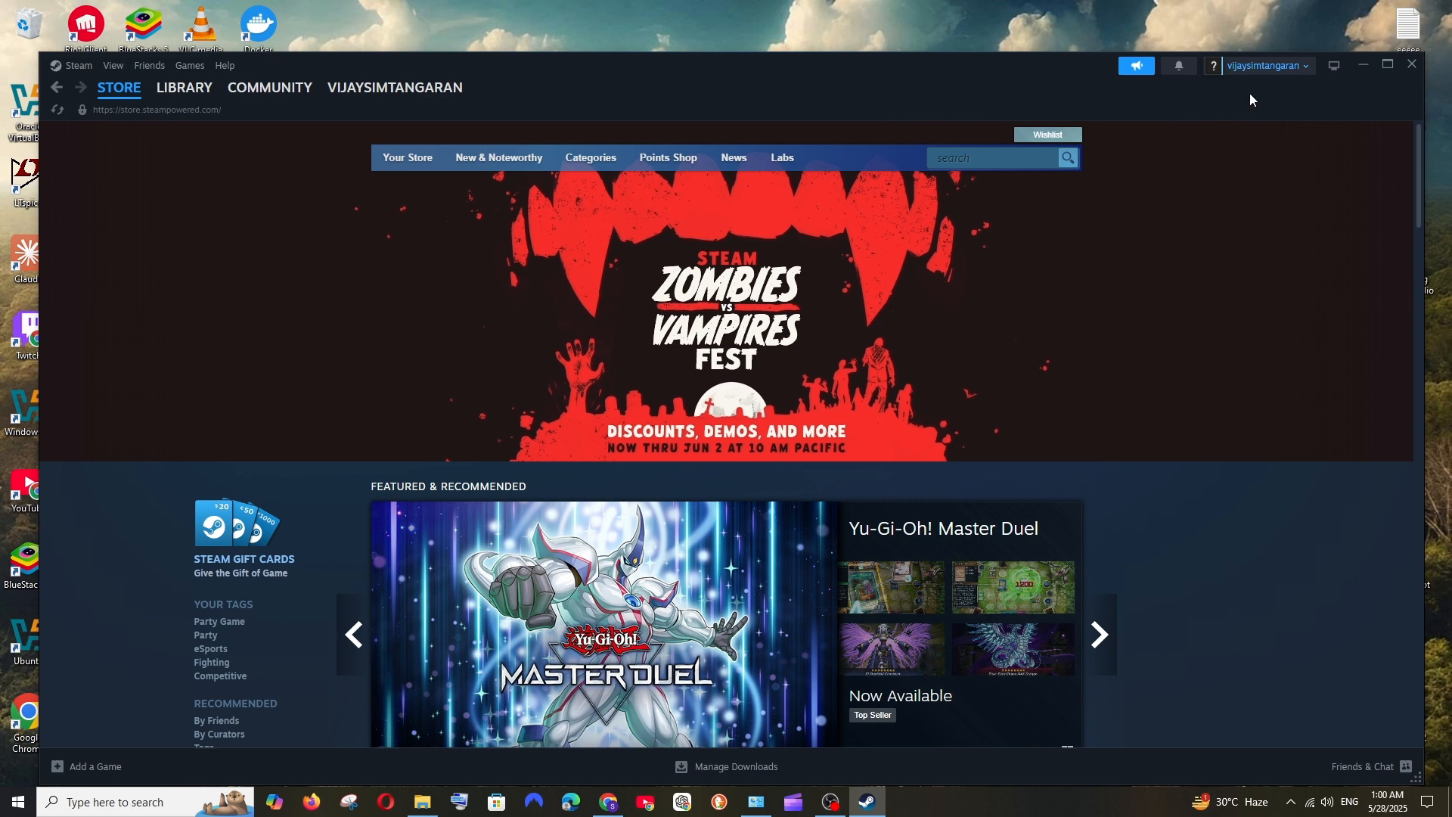
mouse_move(1267, 68)
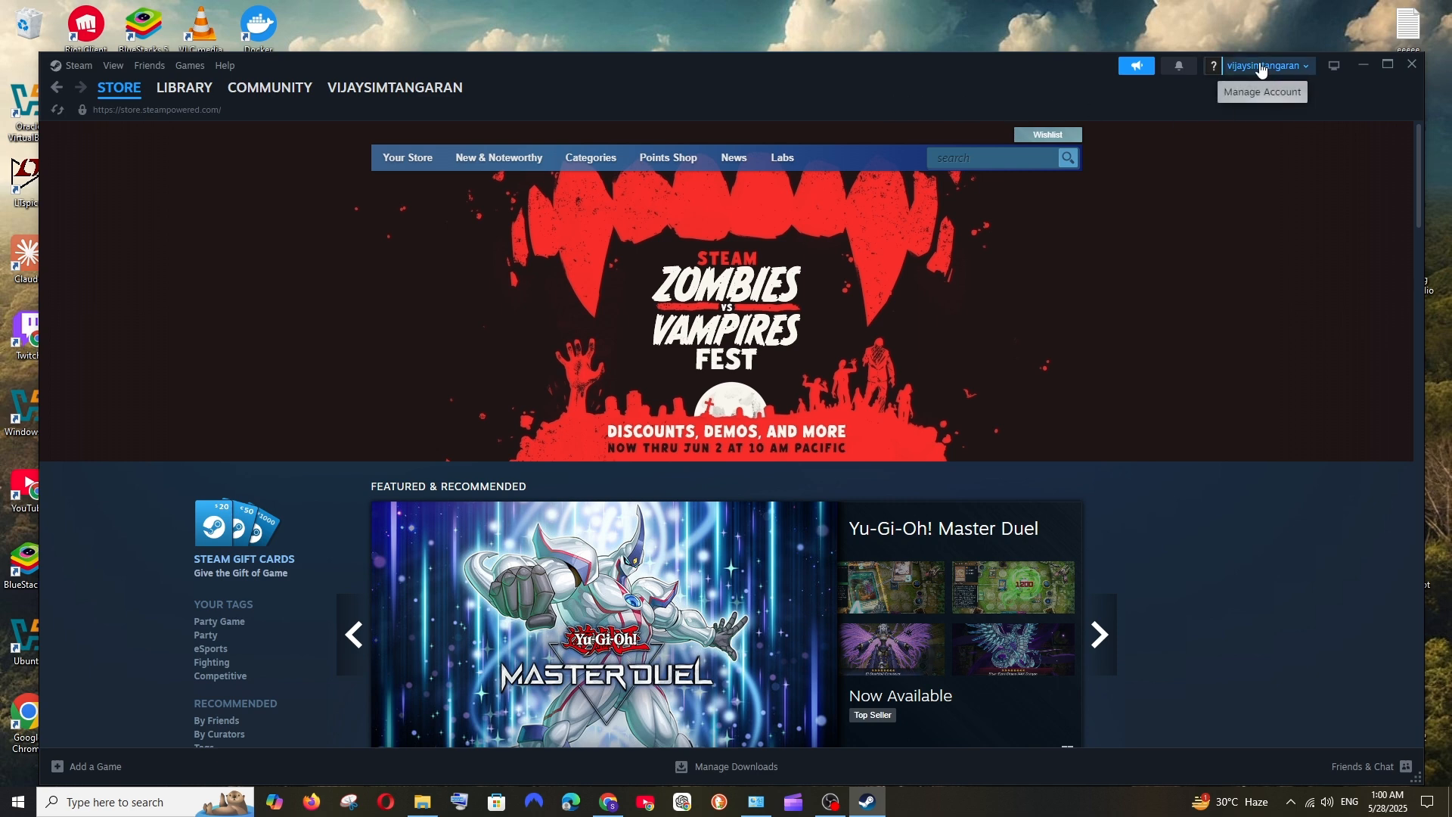
Open the account dropdown from the account name in the Steam header.
click(1267, 66)
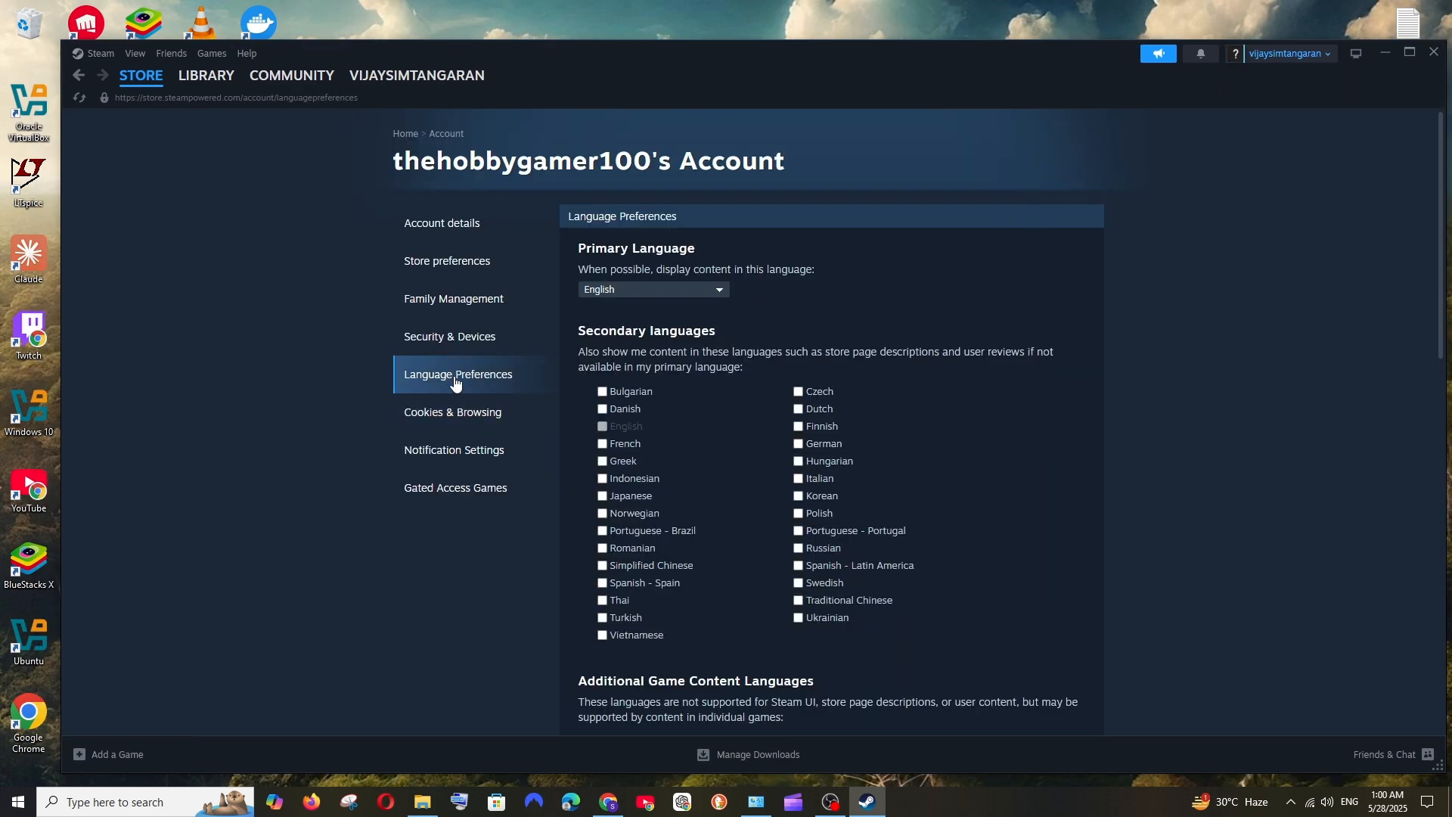
mouse_move(676, 302)
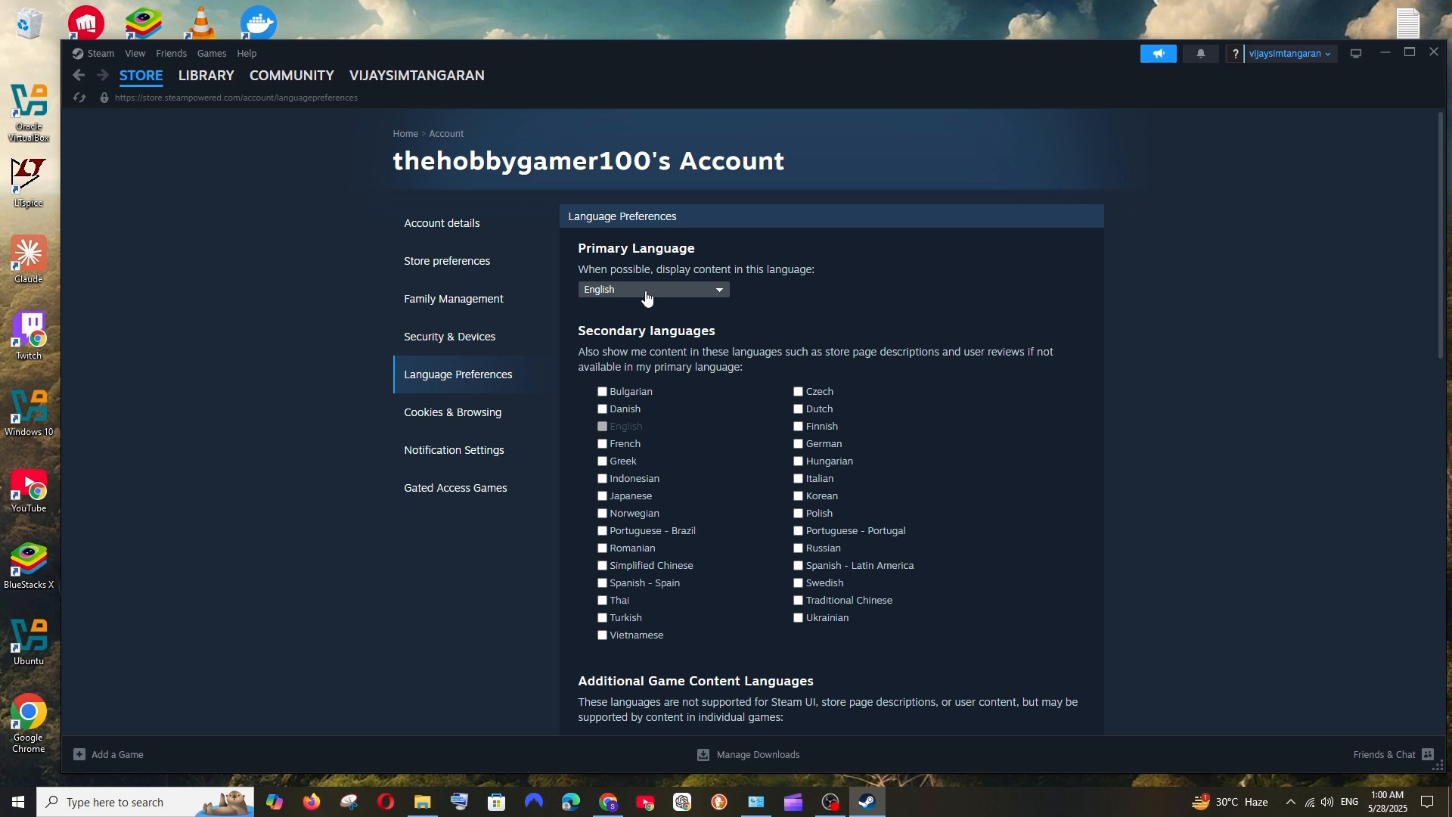
Set French as primary language and tick Hungarian as a secondary language.
click(652, 289)
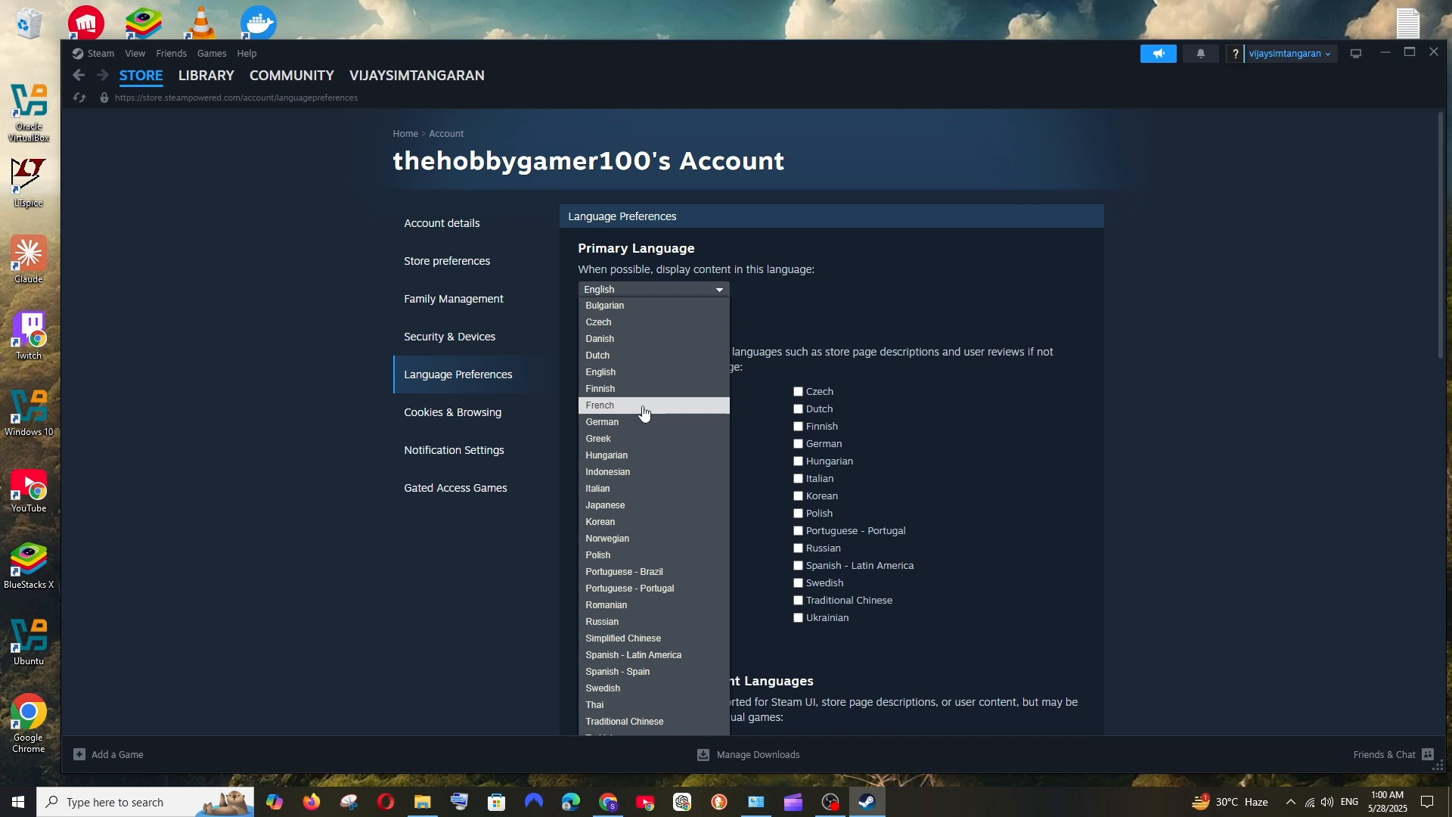
click(599, 405)
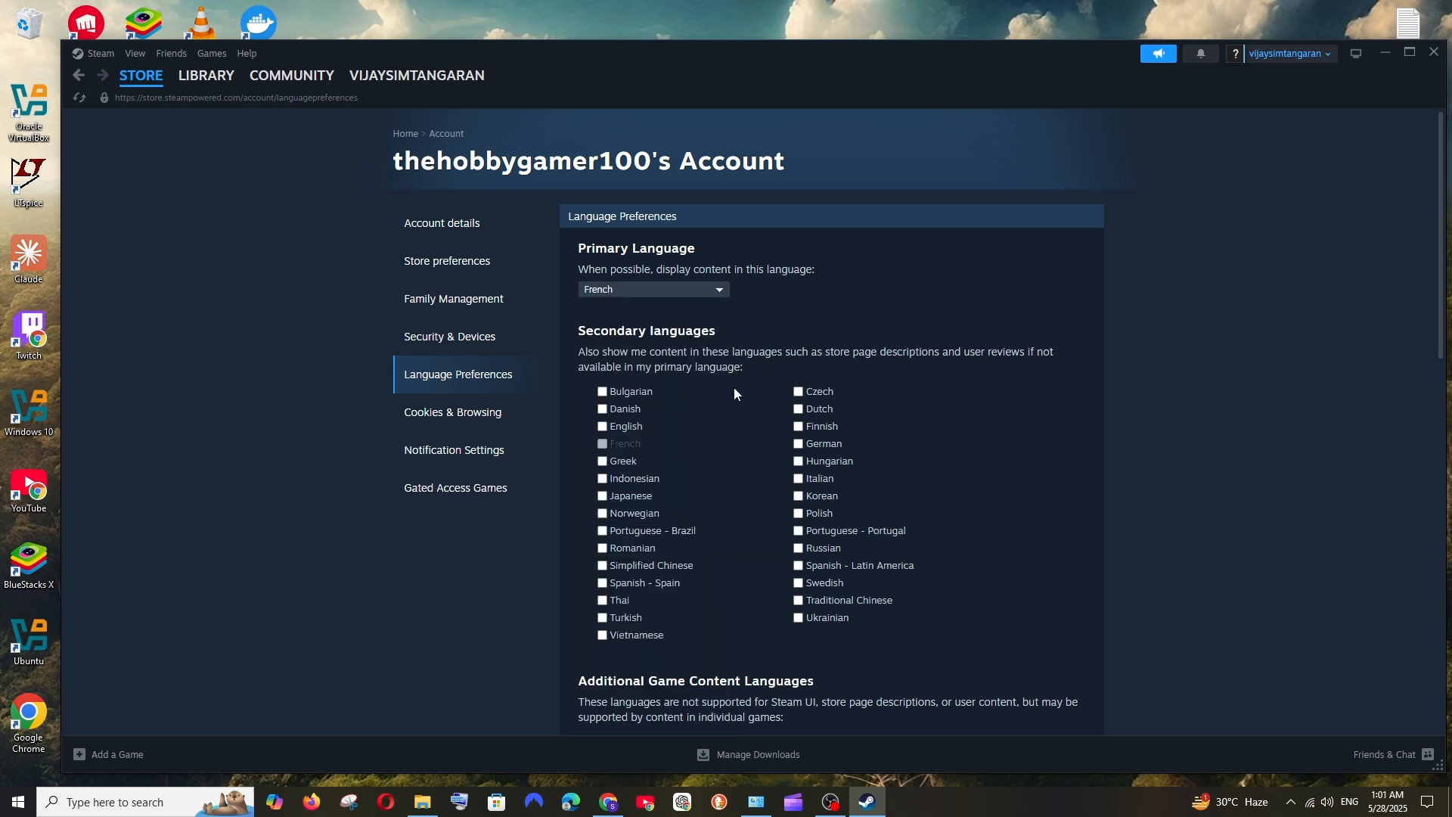
click(799, 459)
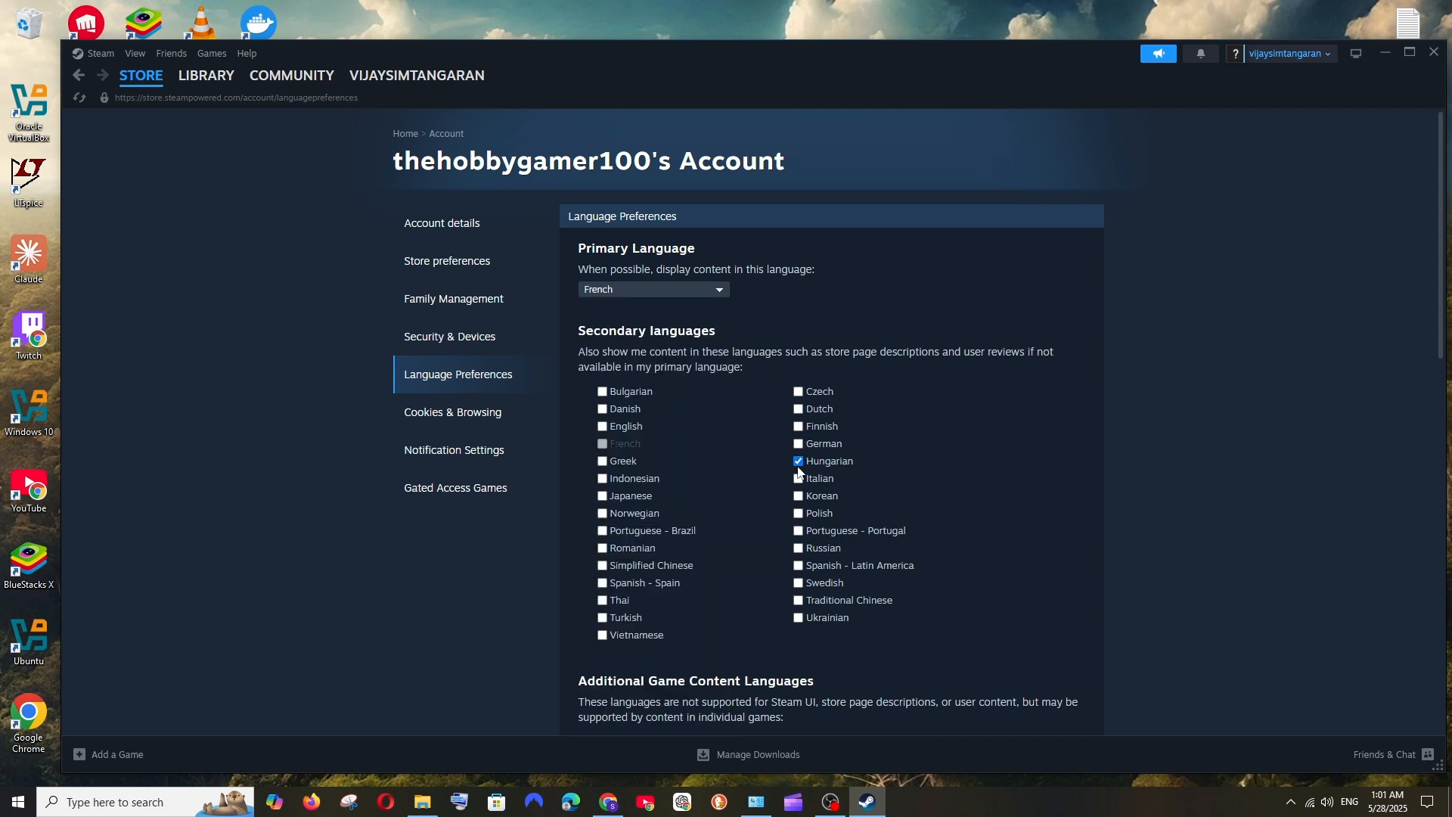
Save the language preferences so the store switches to French.
scroll(down, 3)
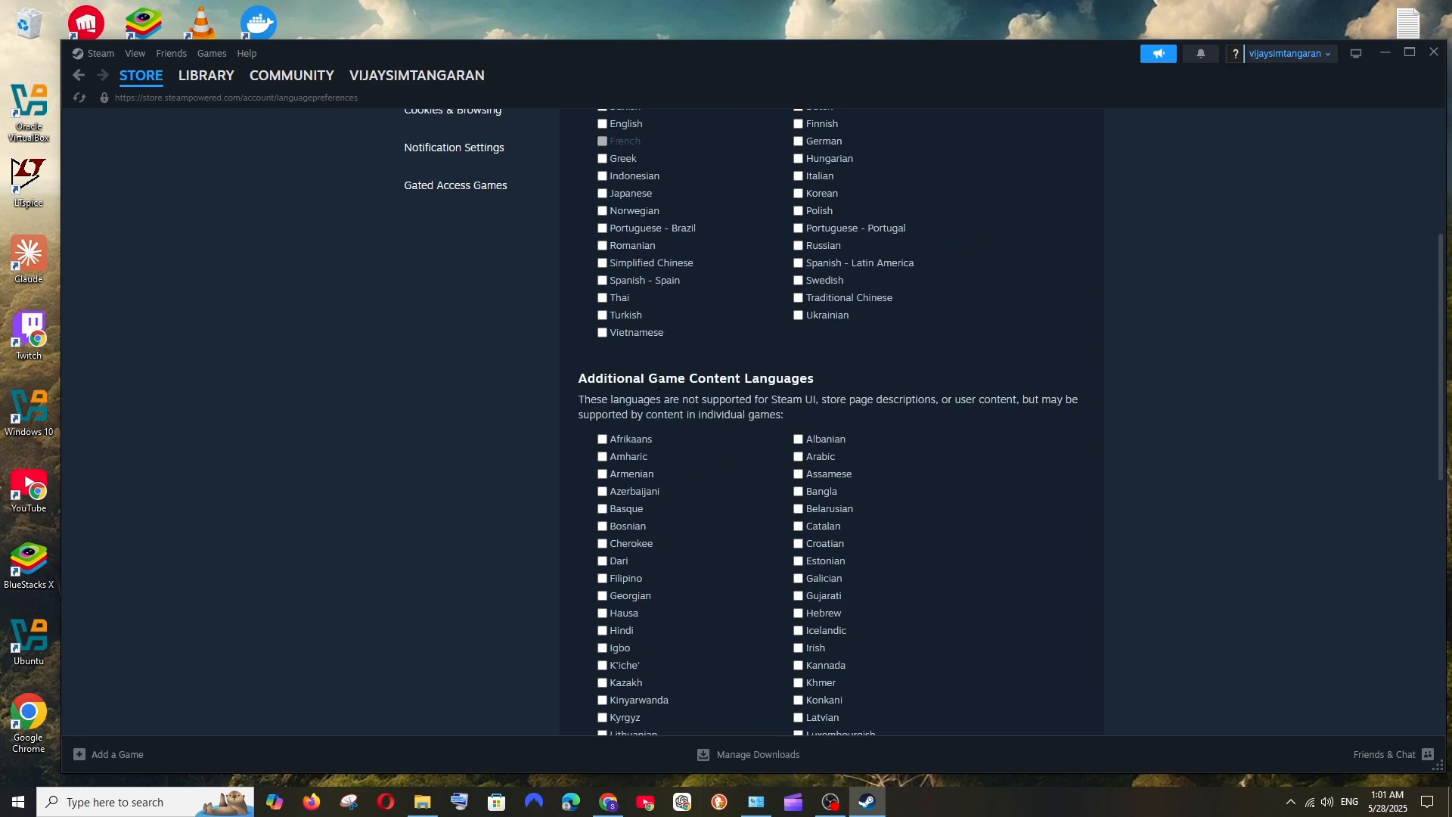
scroll(down, 3)
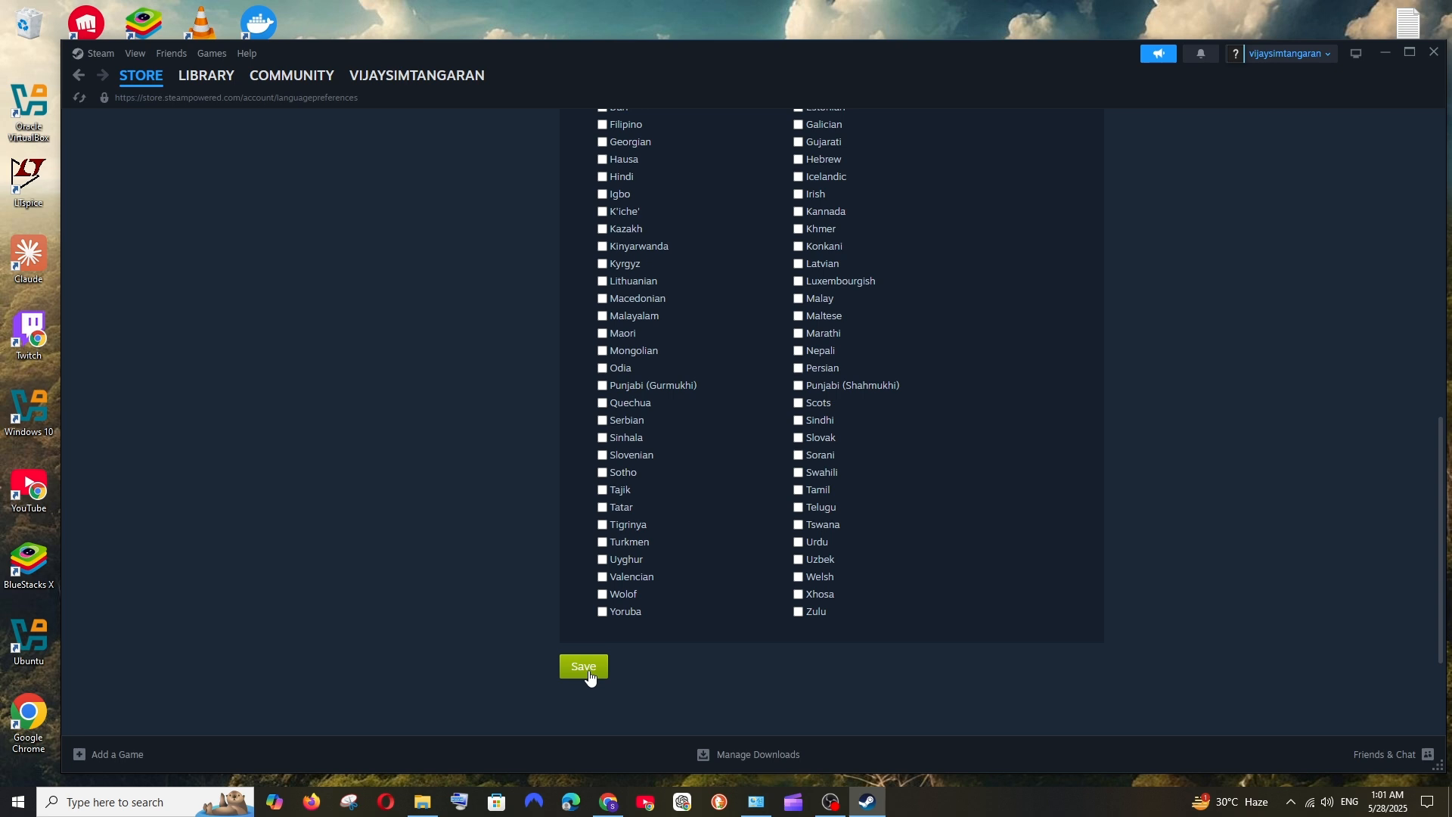
click(583, 666)
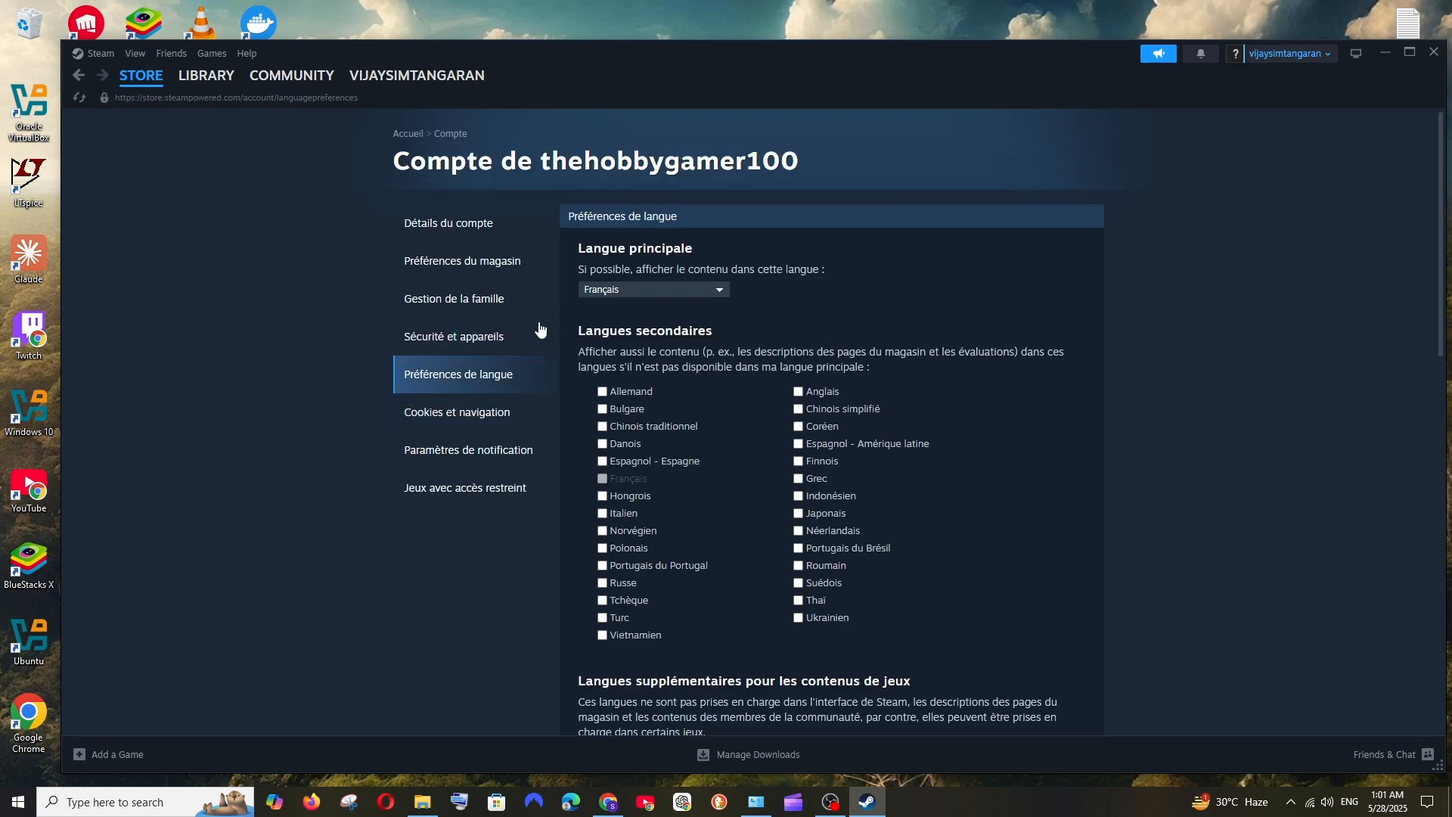
mouse_move(390, 124)
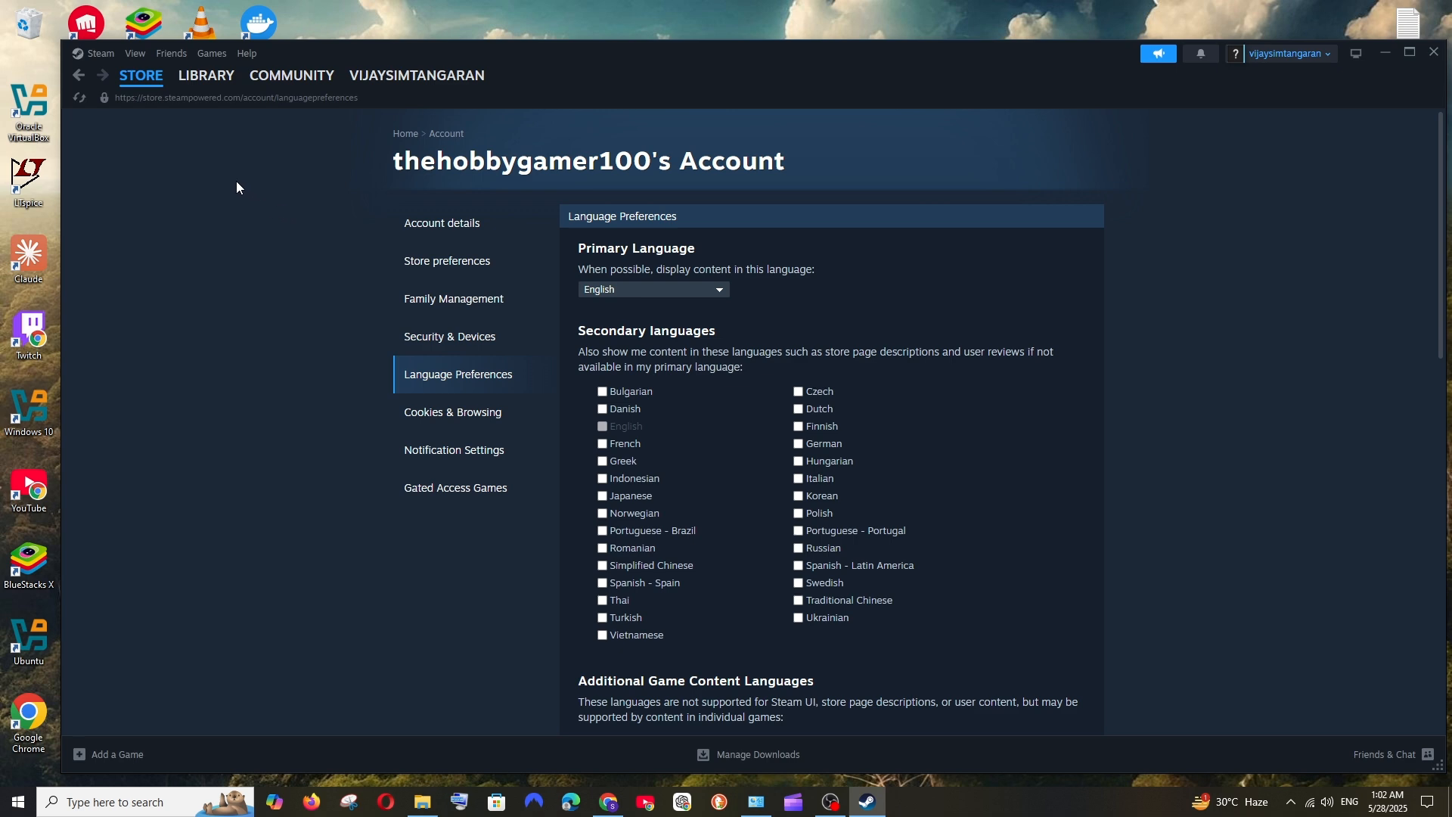
Go to the Library home and bring up the context menu for Aimlabs.
click(206, 75)
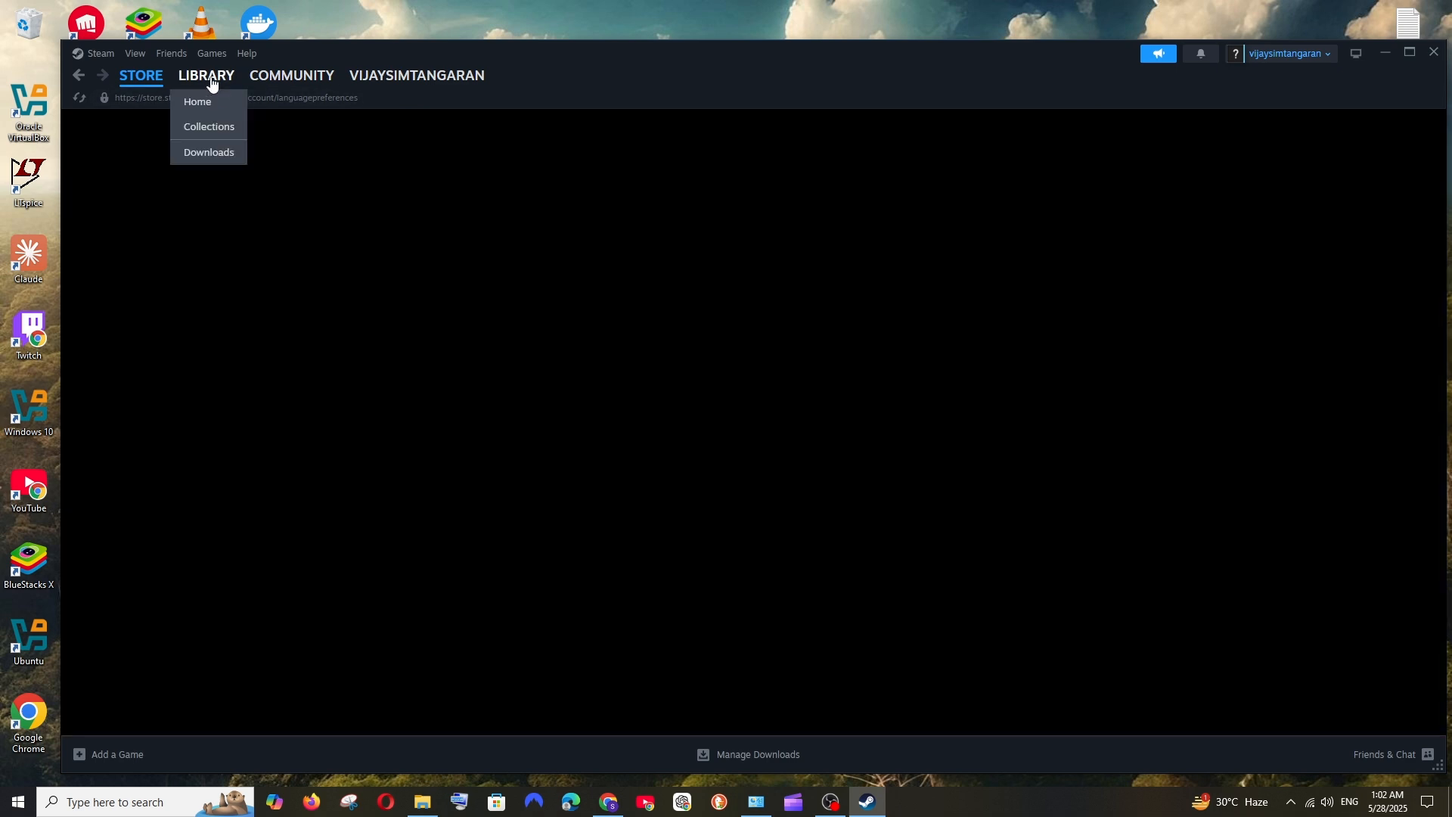
click(198, 101)
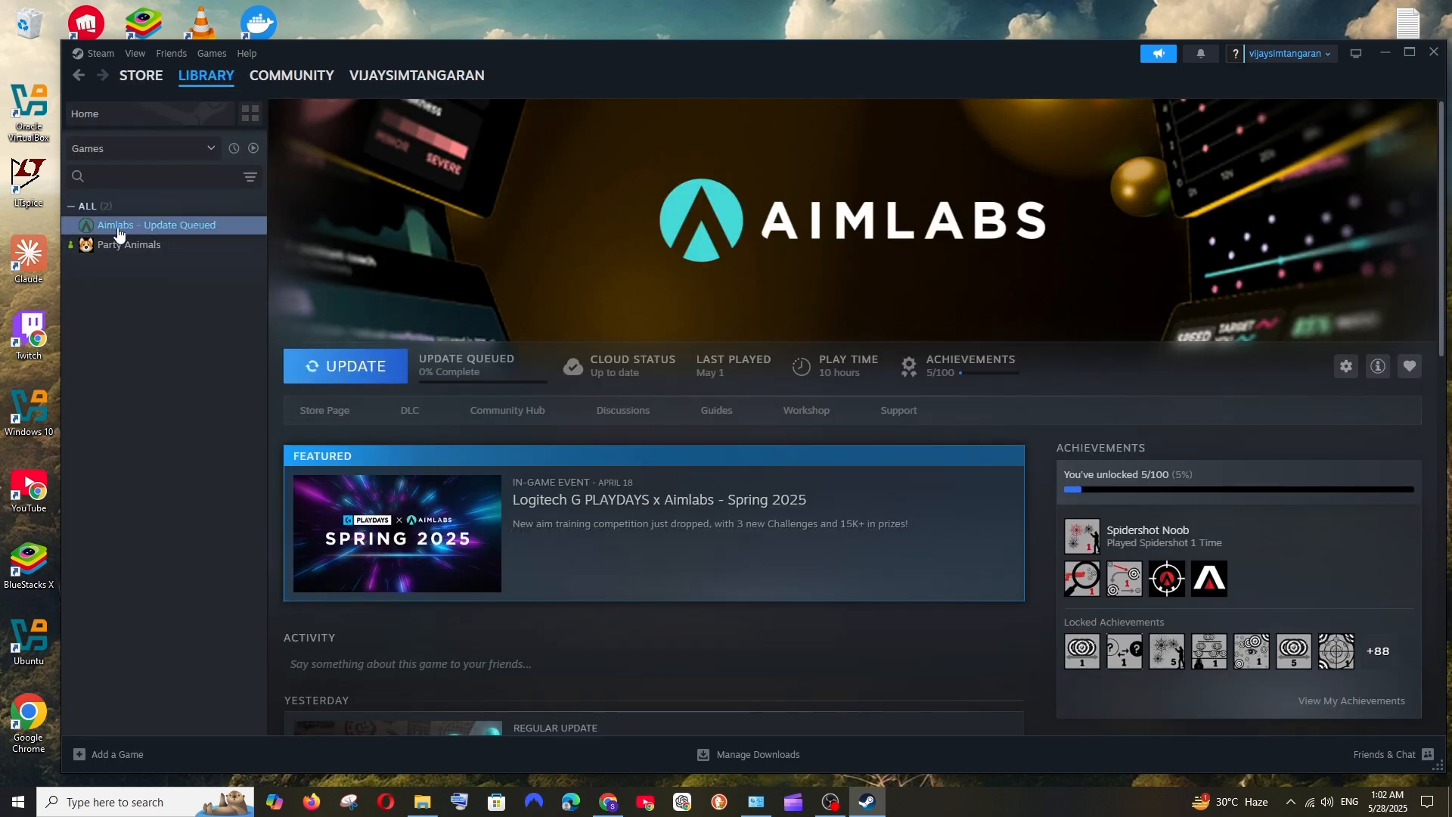
right_click(121, 227)
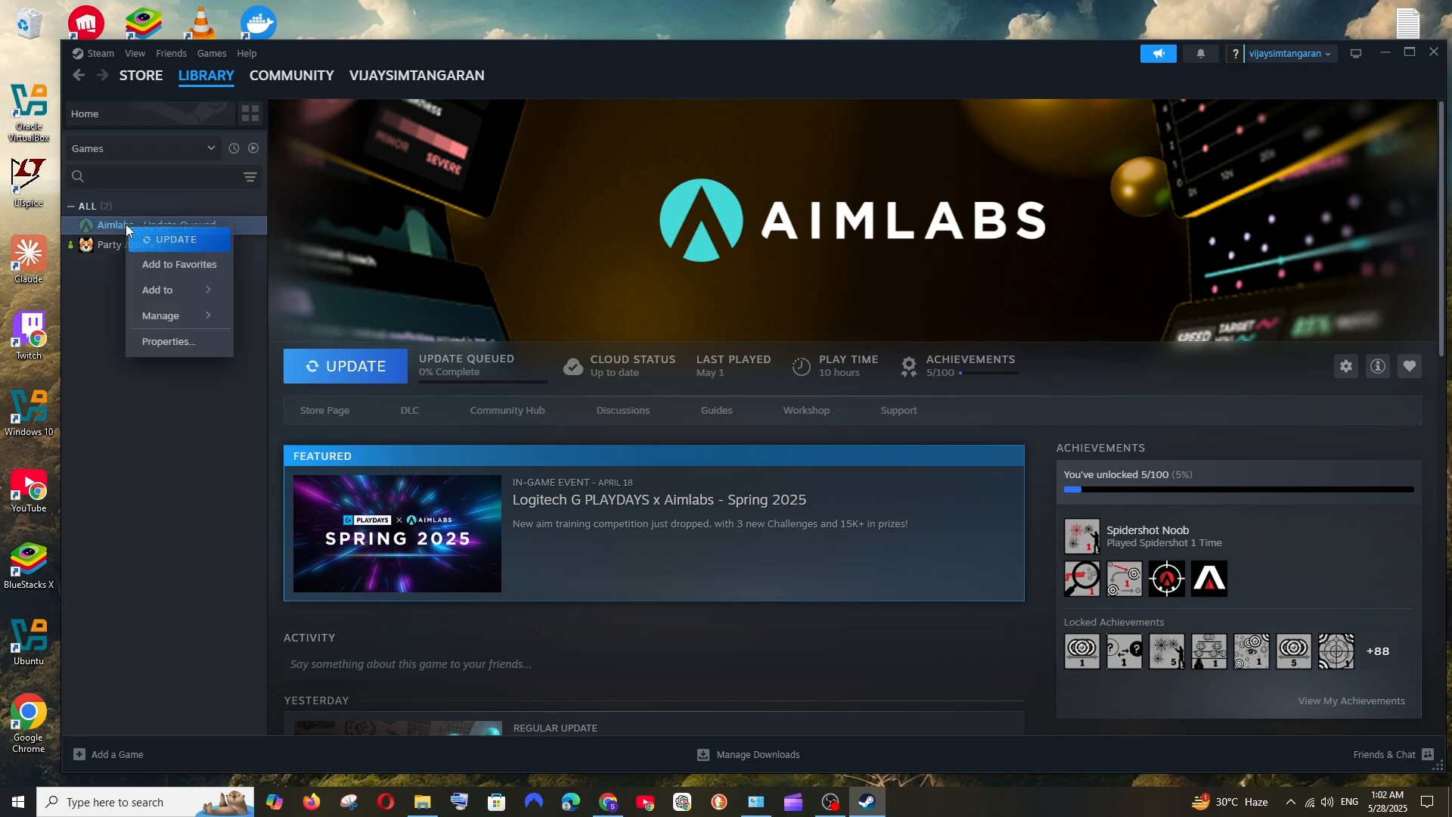
Open Aimlabs' Properties window on the General page with game language English.
click(168, 341)
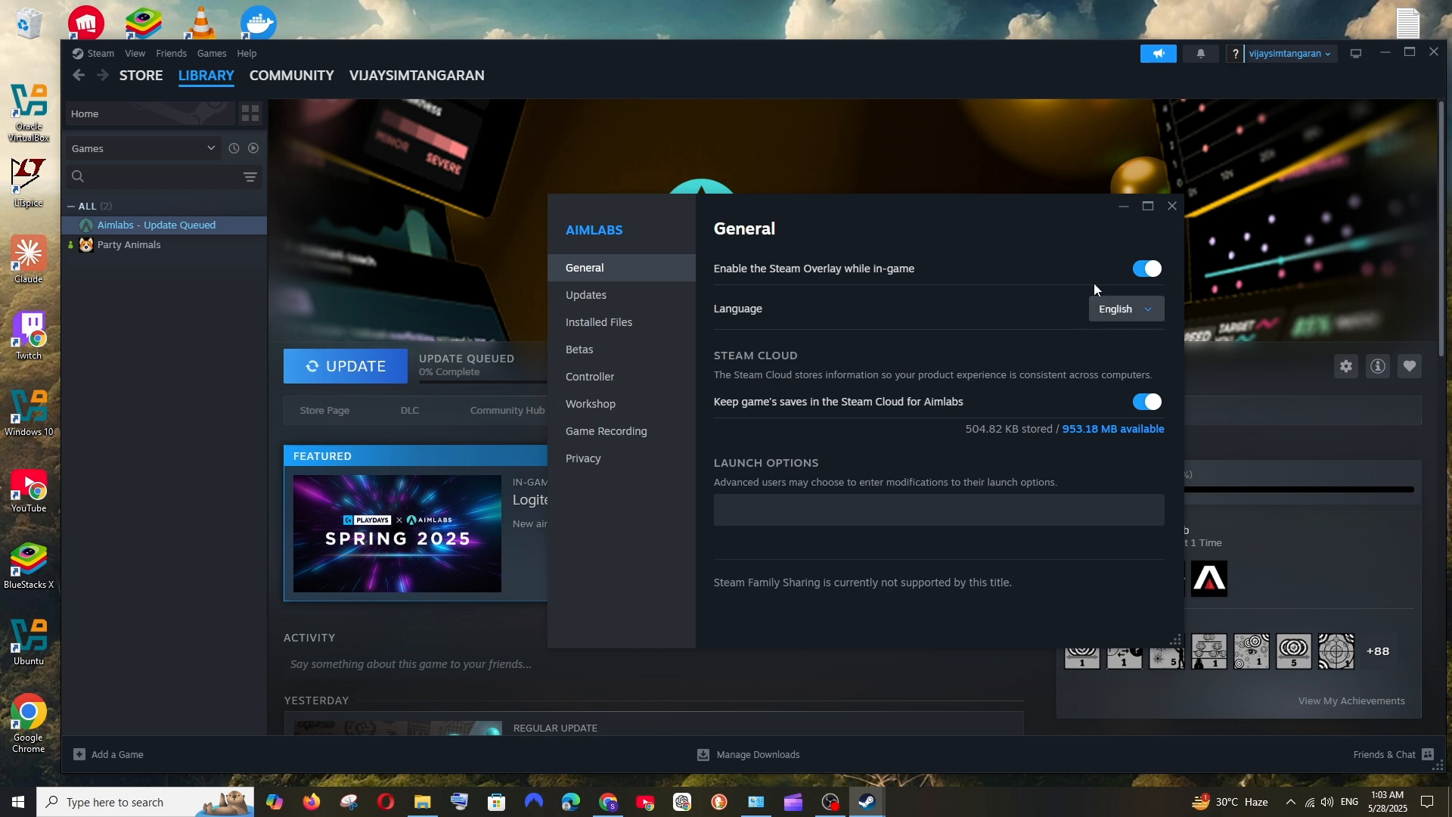
click(1125, 308)
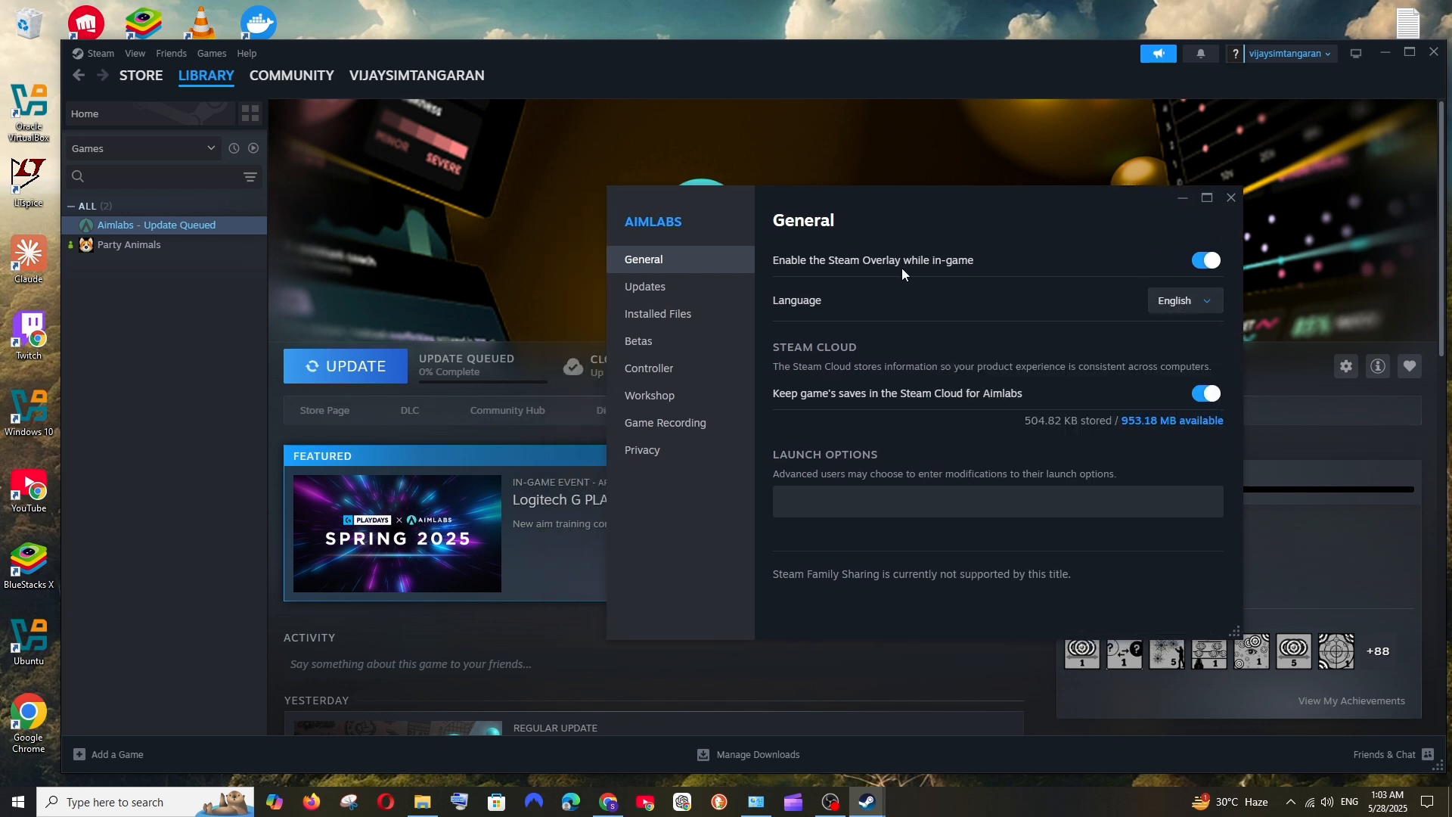
mouse_move(1231, 197)
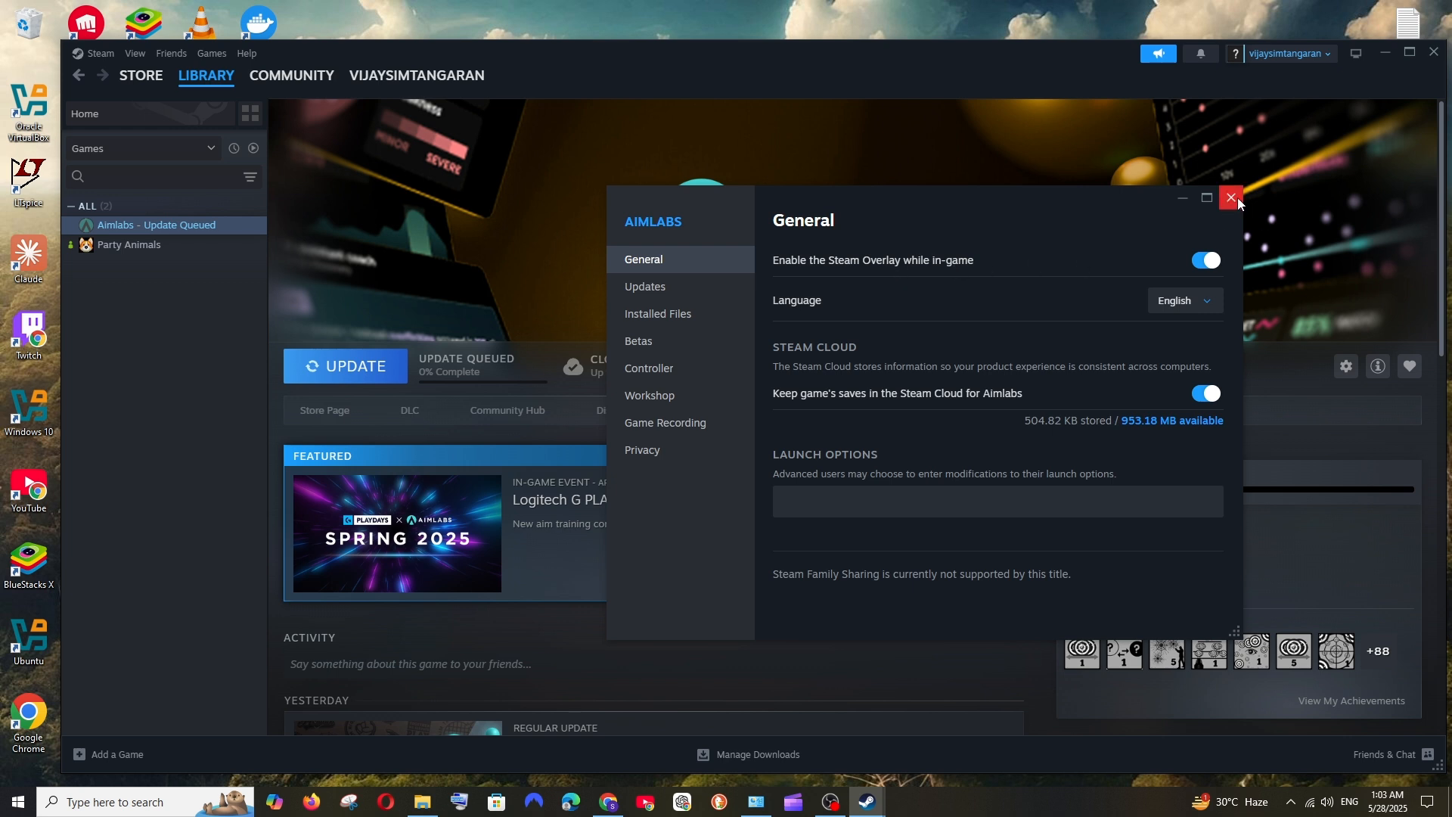
Expand Aimlabs' Language dropdown and scroll through the available languages.
click(1183, 300)
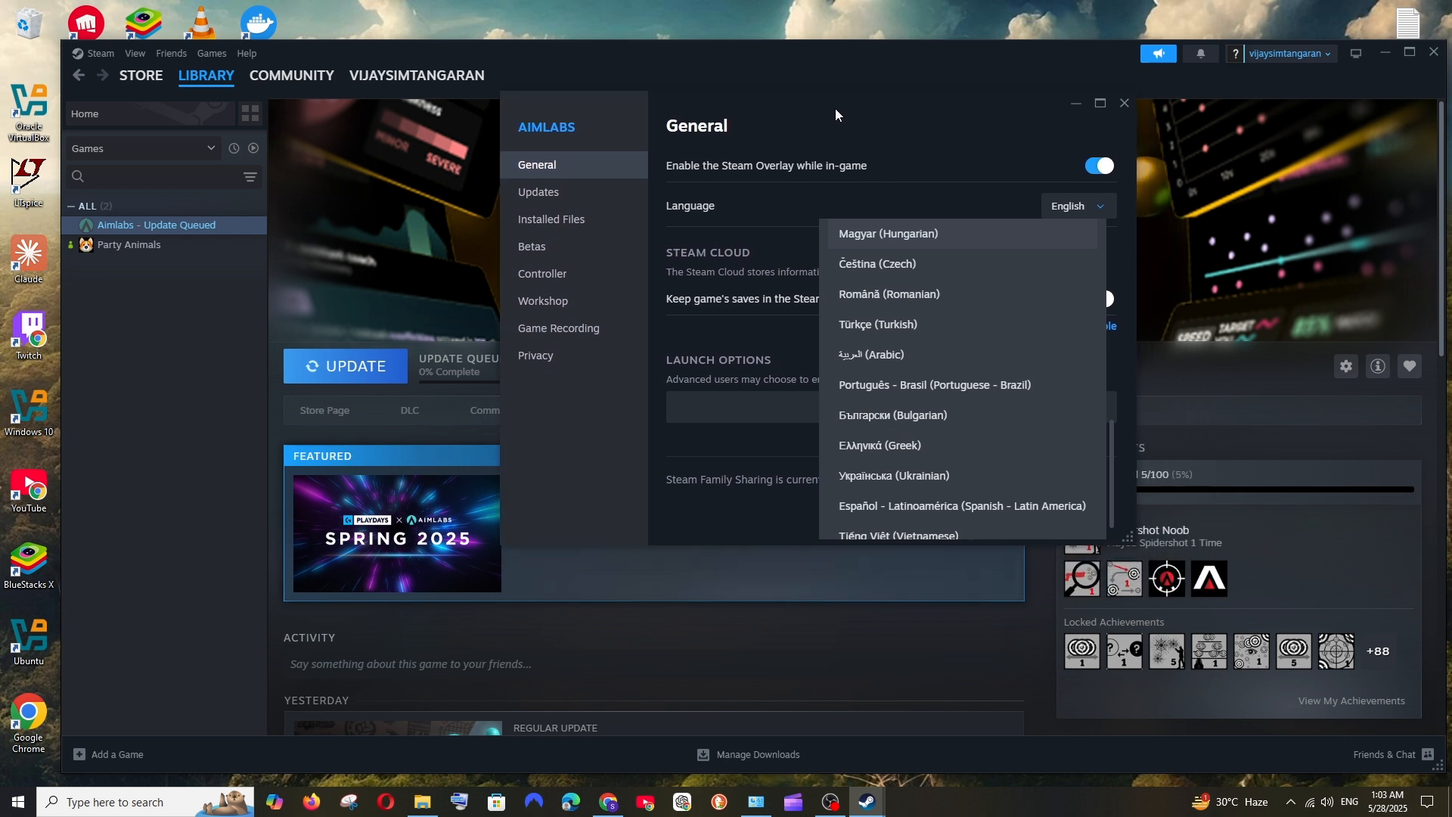
mouse_move(856, 345)
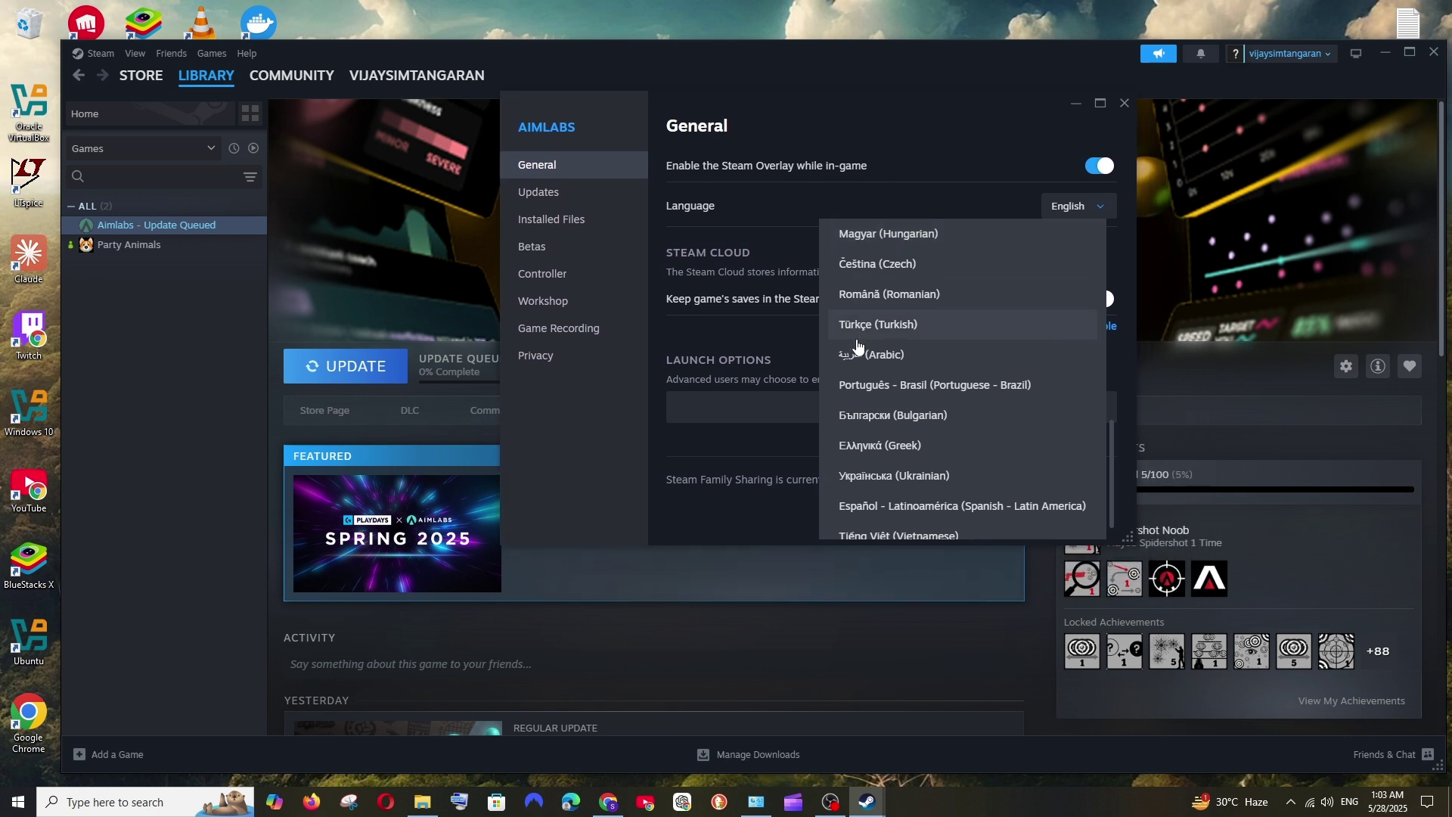
scroll(down, 3)
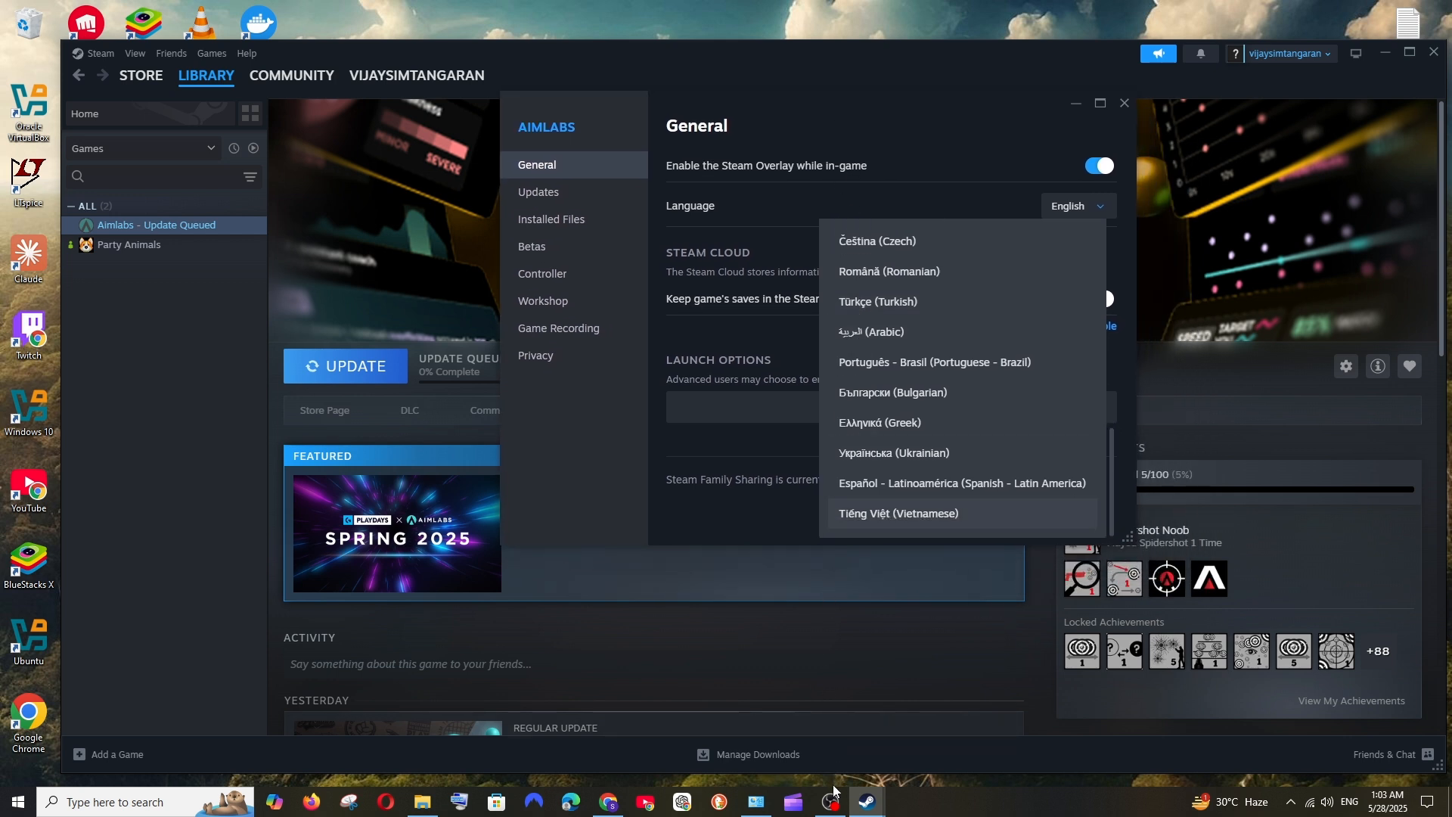